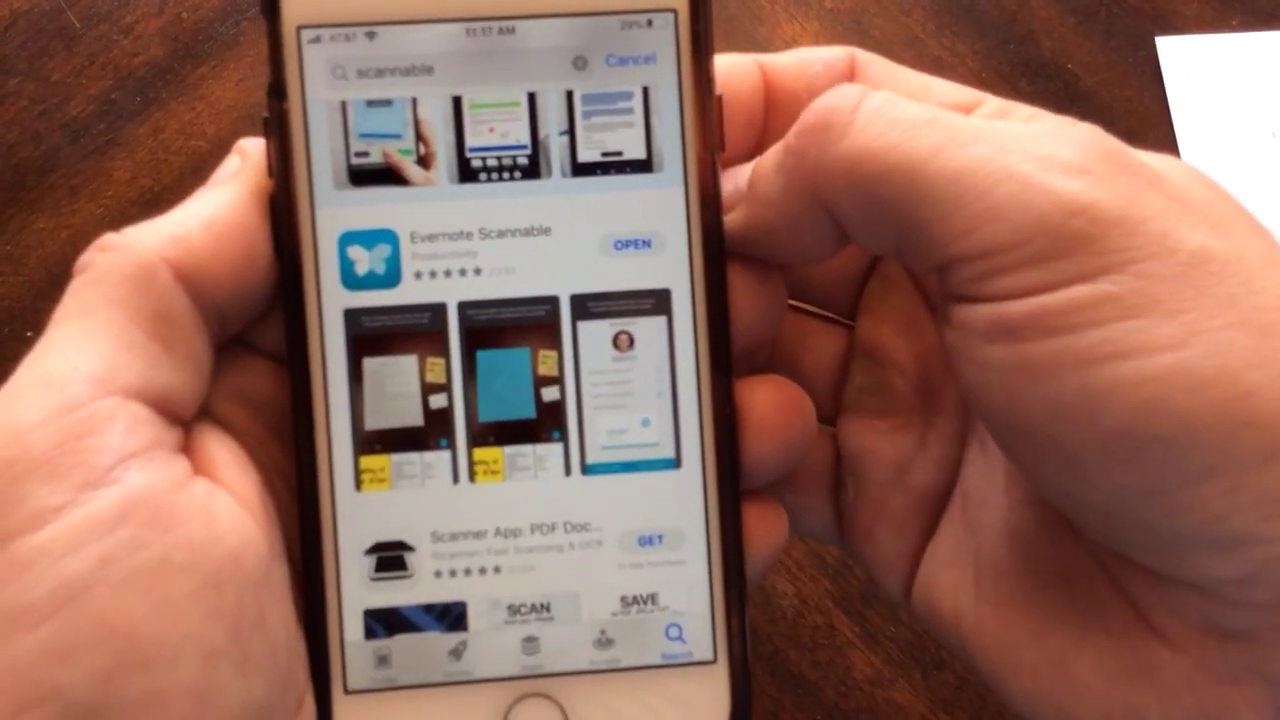
Step: Launch Evernote Scannable from its App Store listing via the OPEN button
{"action": "left_click", "coordinate": [632, 244]}
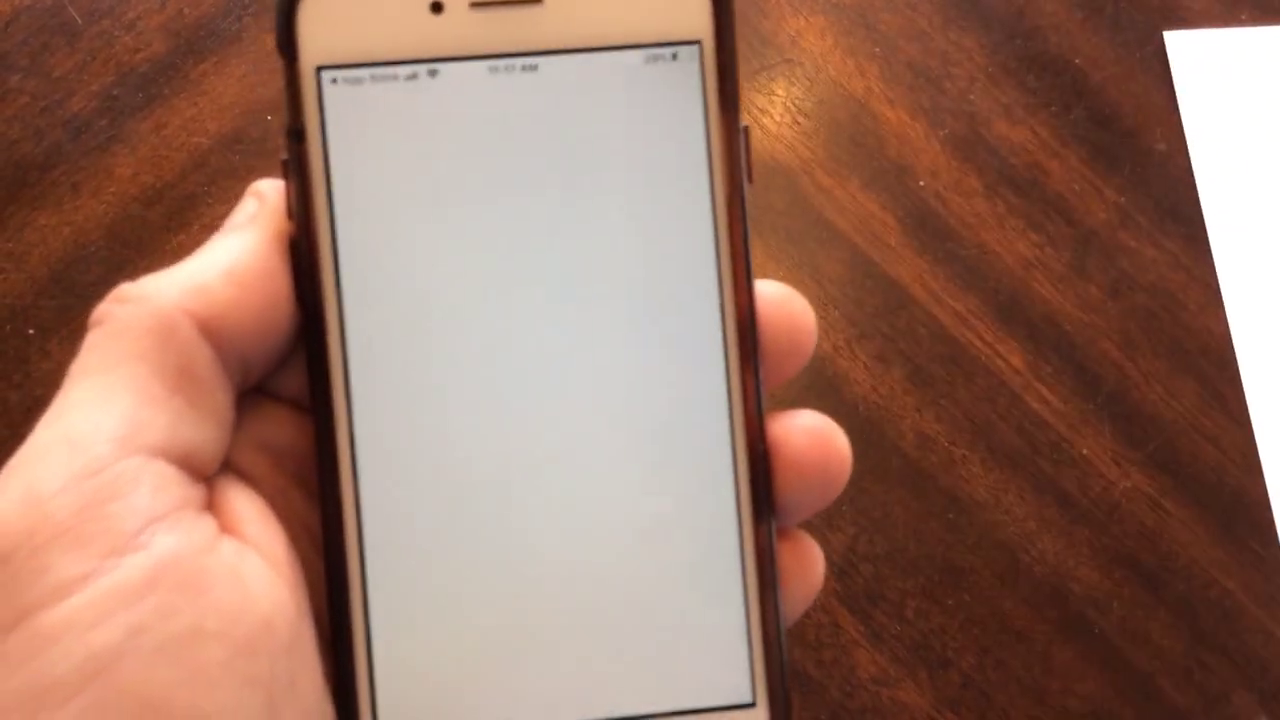